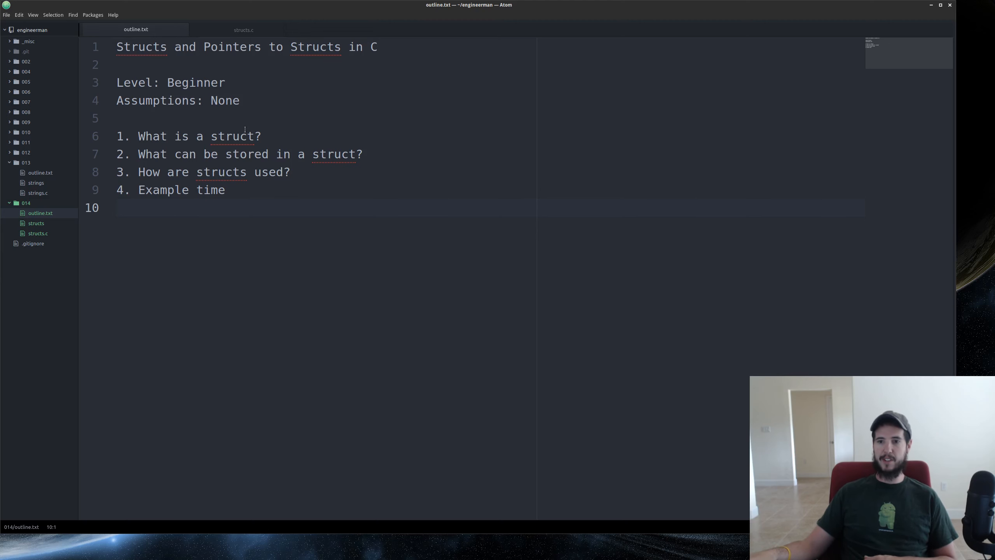
Step: Switch from outline.txt to the structs.c source file
{"action": "left_click", "coordinate": [243, 29]}
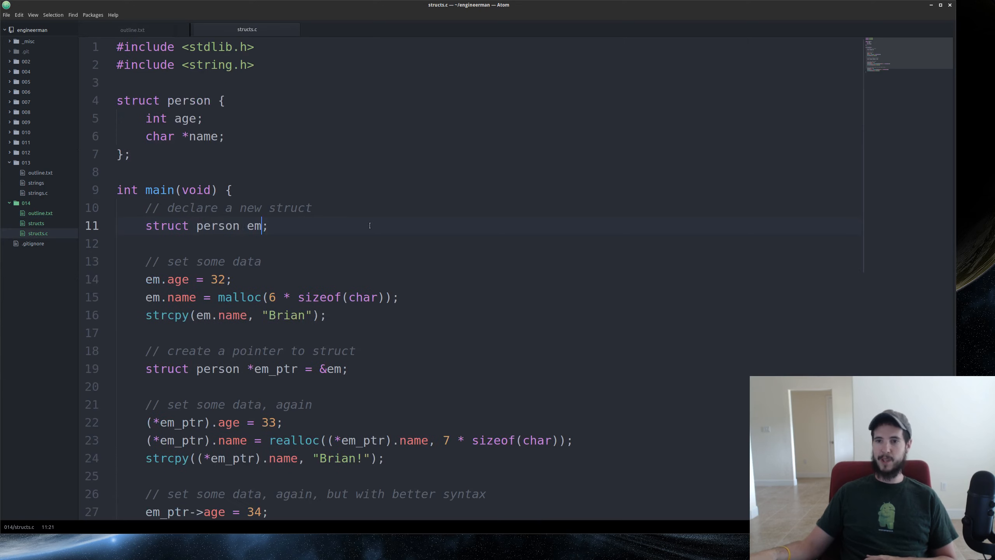
{"action": "left_click", "coordinate": [130, 154]}
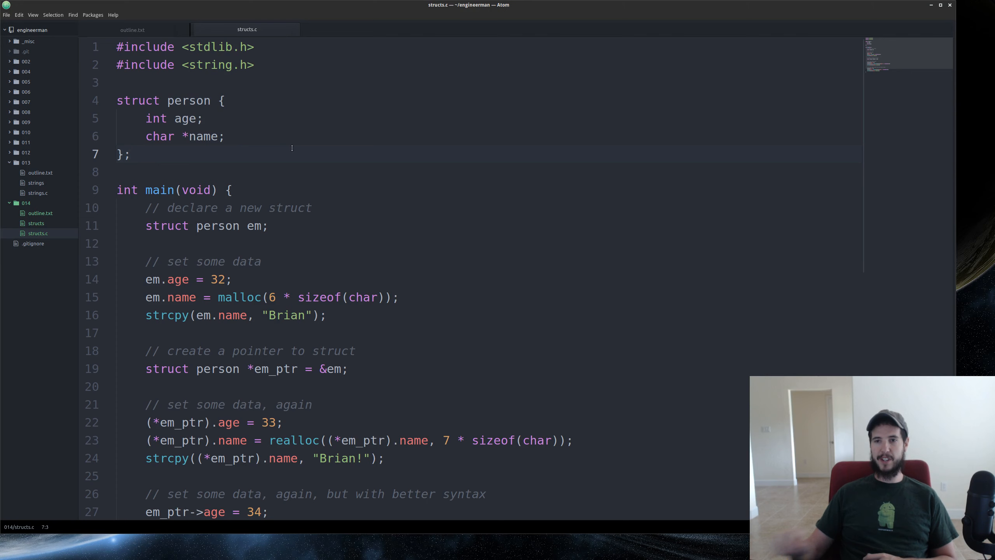
{"action": "left_click", "coordinate": [129, 154]}
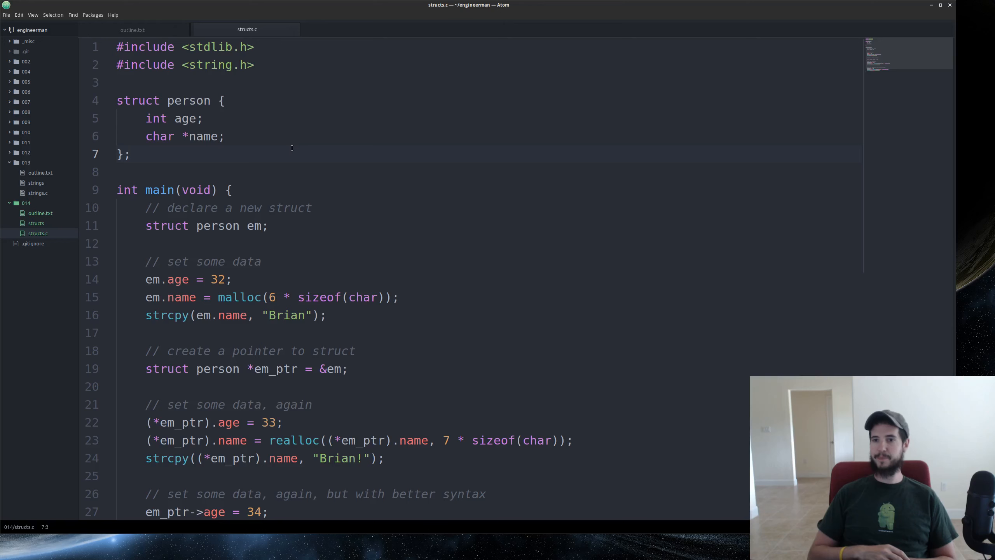
{"action": "left_click", "coordinate": [131, 154]}
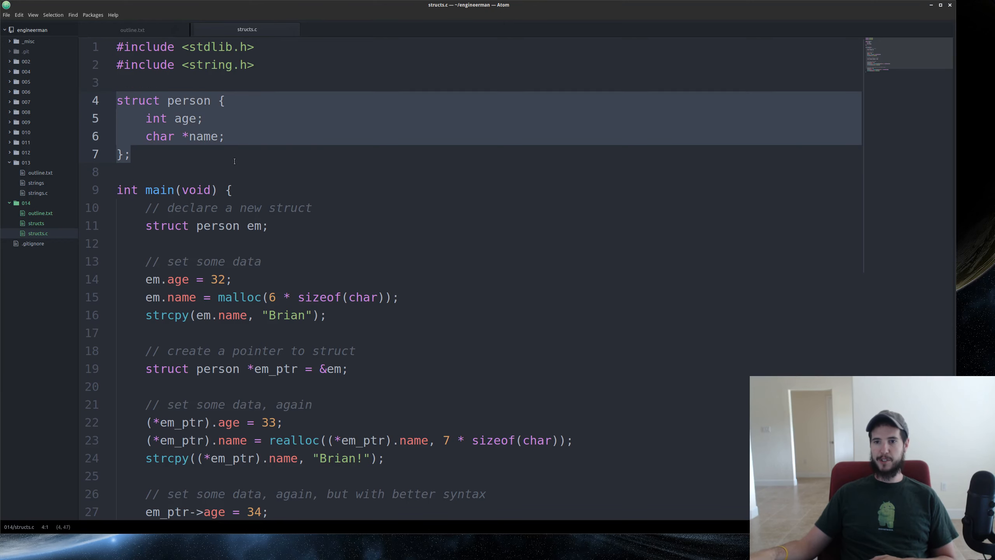
{"action": "scroll", "scroll_direction": "down", "scroll_amount": 3}
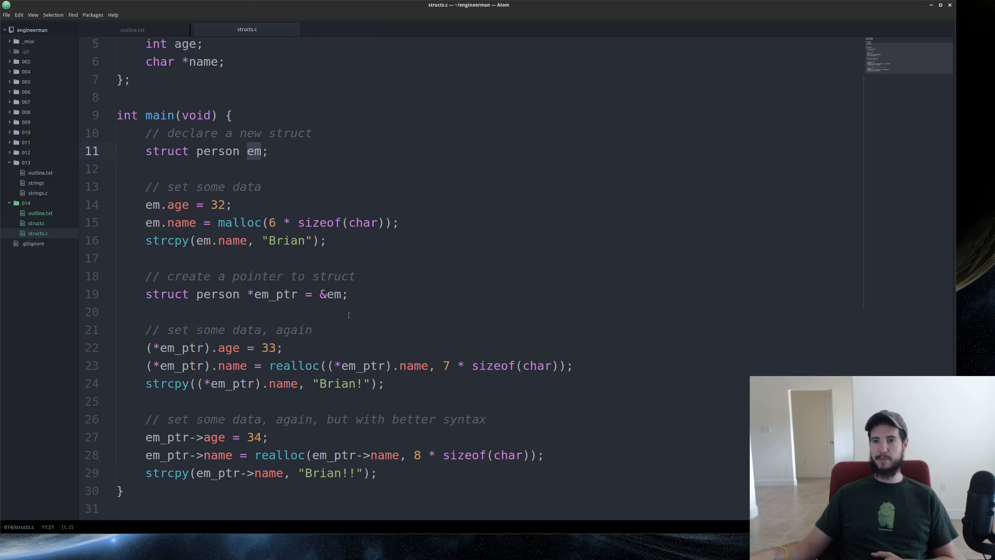
{"action": "scroll", "scroll_direction": "up", "scroll_amount": 3}
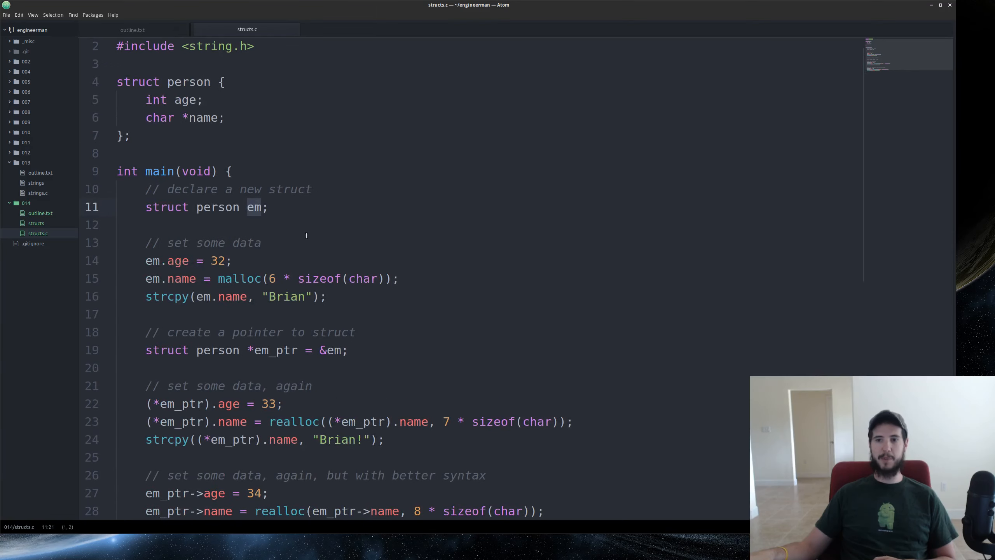
{"action": "scroll", "scroll_direction": "down", "scroll_amount": 3}
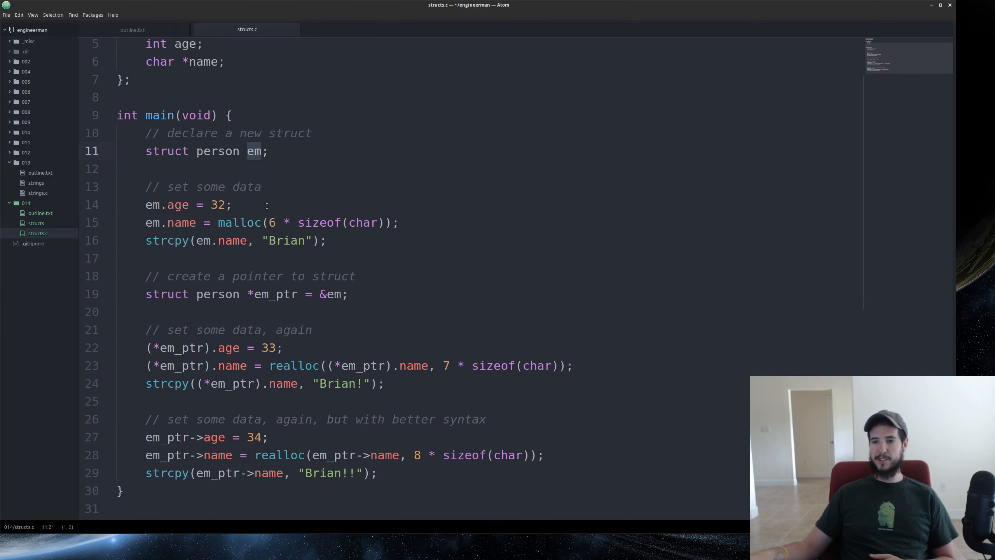
{"action": "left_click", "coordinate": [164, 204]}
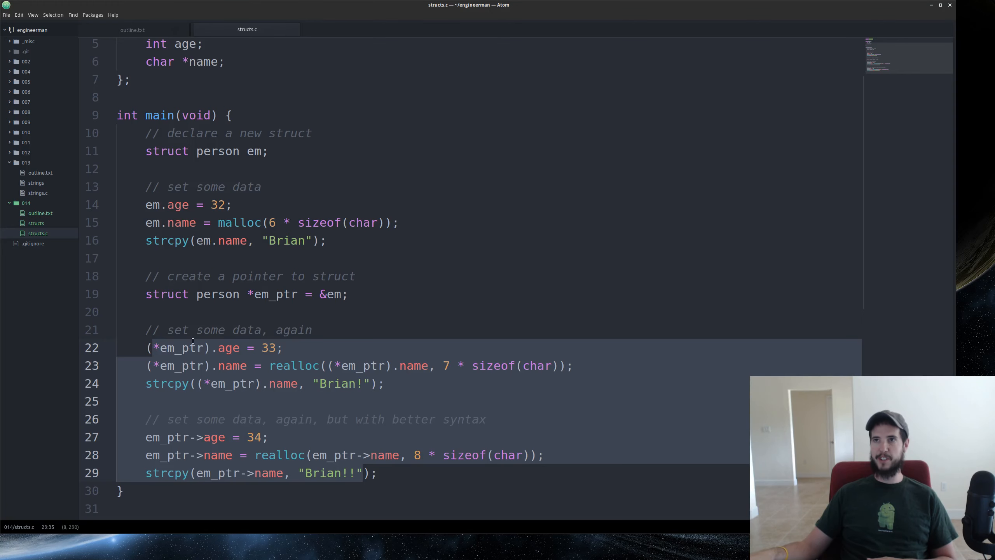
{"action": "left_click", "coordinate": [165, 205]}
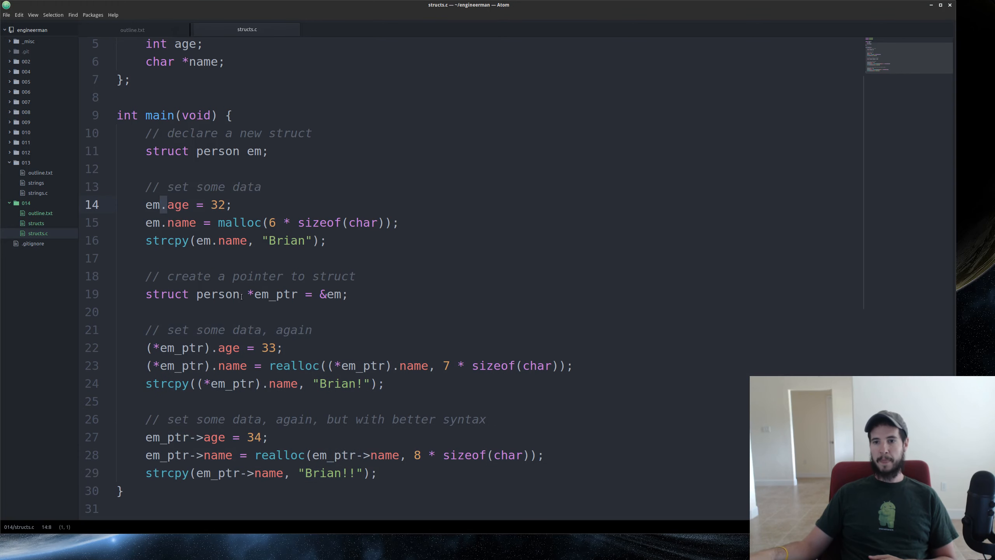
{"action": "mouse_move", "coordinate": [259, 378]}
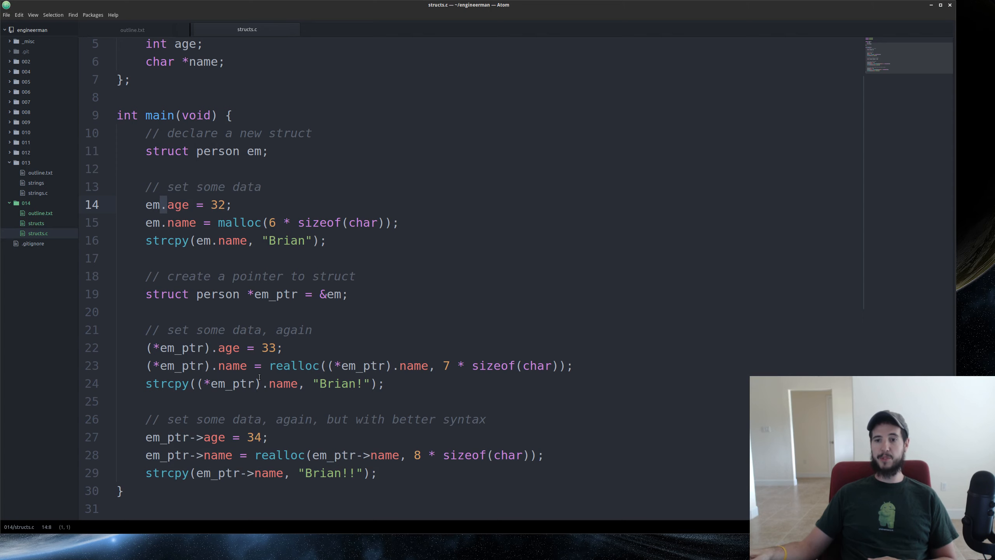
{"action": "scroll", "scroll_direction": "up", "scroll_amount": 3}
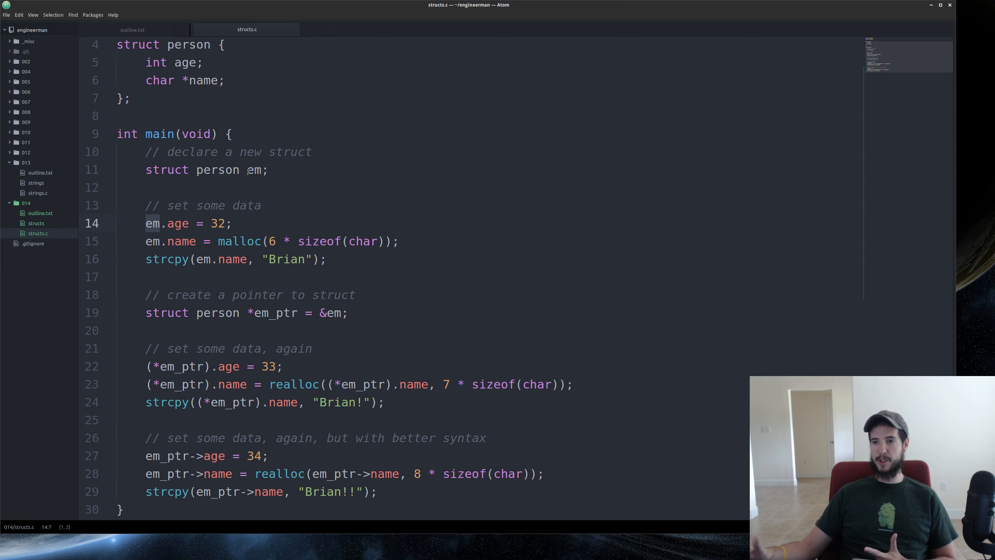
{"action": "mouse_move", "coordinate": [150, 223]}
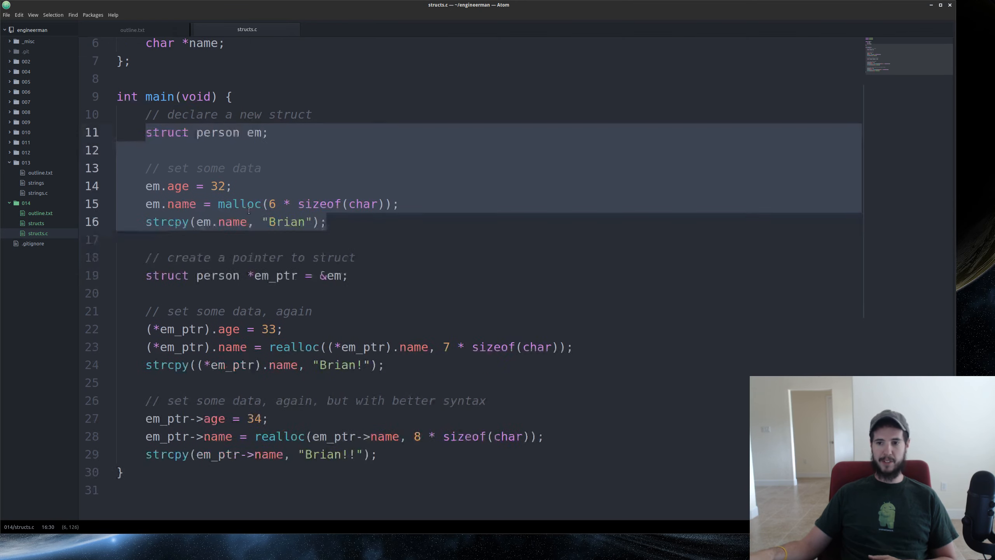
{"action": "scroll", "scroll_direction": "down", "scroll_amount": 3}
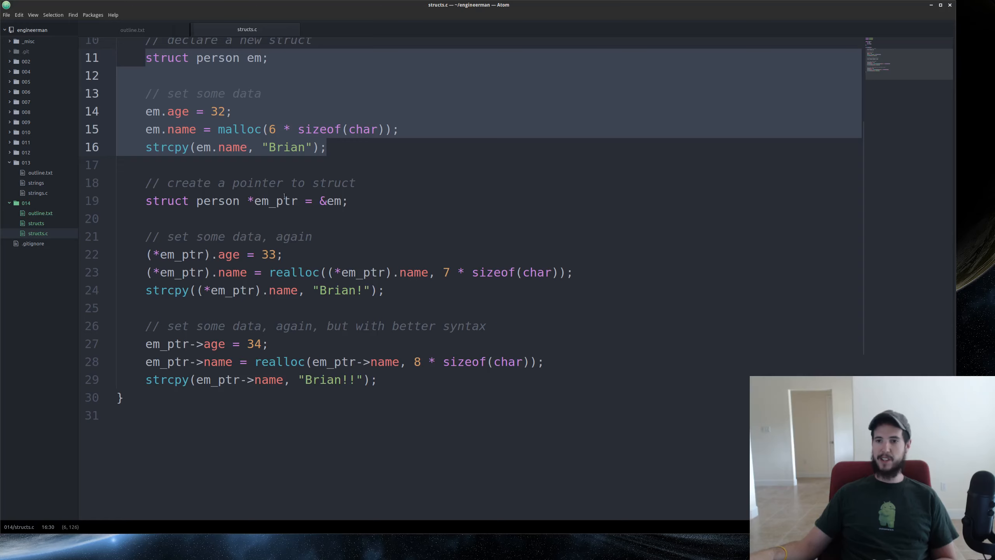
{"action": "scroll", "scroll_direction": "up", "scroll_amount": 3}
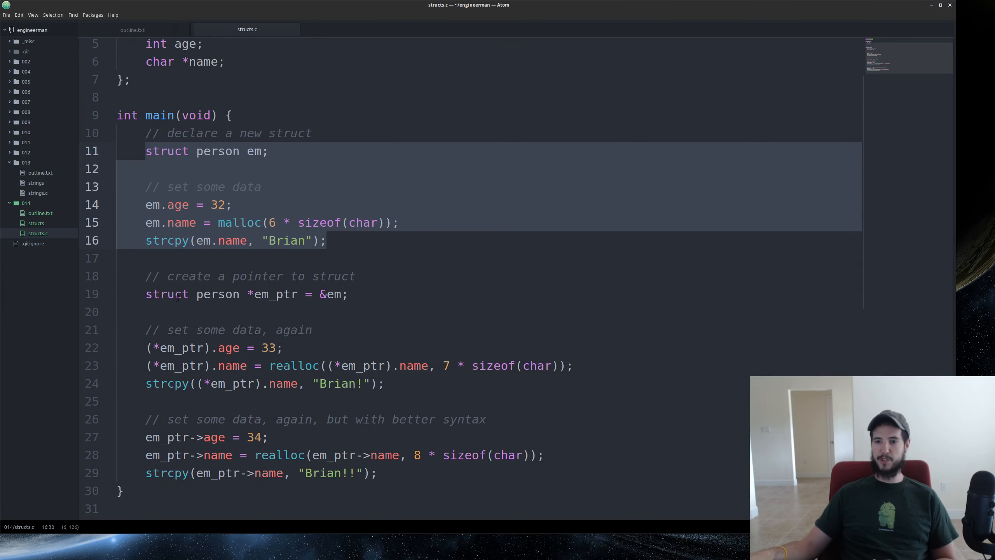
{"action": "left_click", "coordinate": [199, 294]}
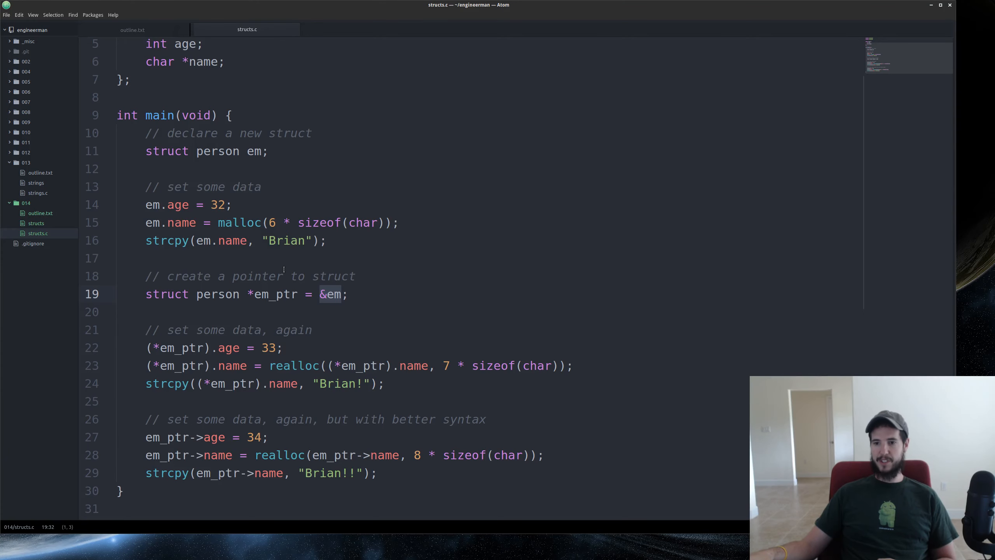
{"action": "scroll", "scroll_direction": "down", "scroll_amount": 3}
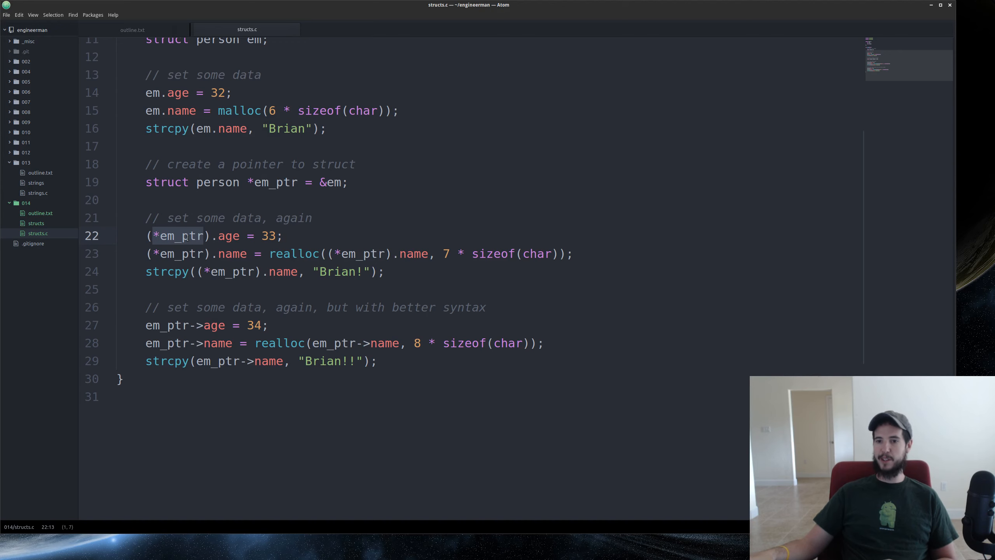
{"action": "scroll", "scroll_direction": "up", "scroll_amount": 3}
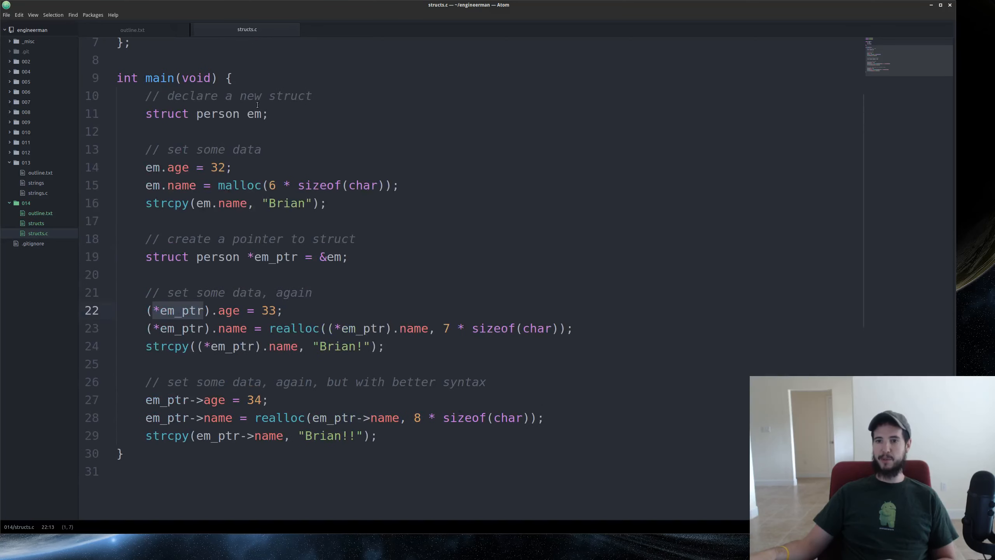
{"action": "left_click", "coordinate": [211, 310]}
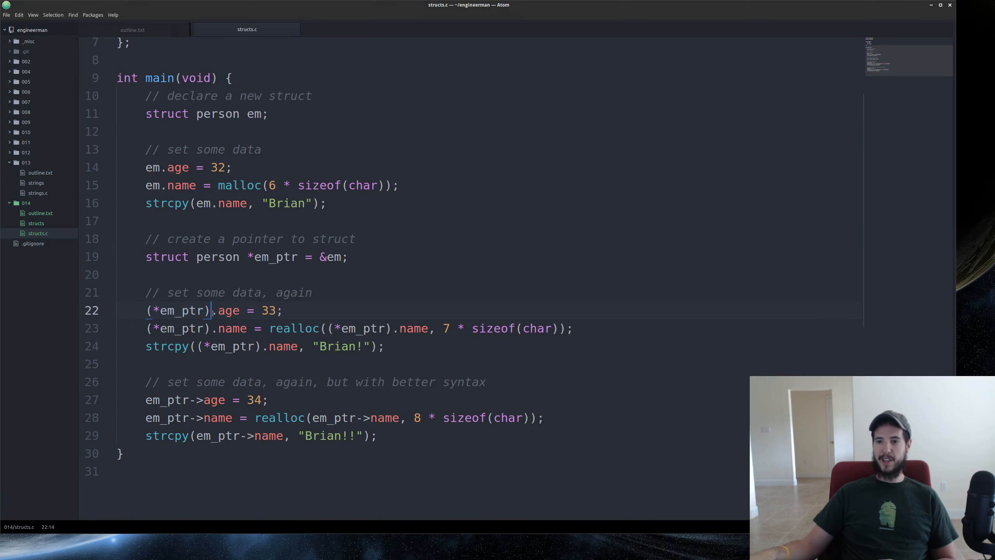
{"action": "scroll", "scroll_direction": "up", "scroll_amount": 3}
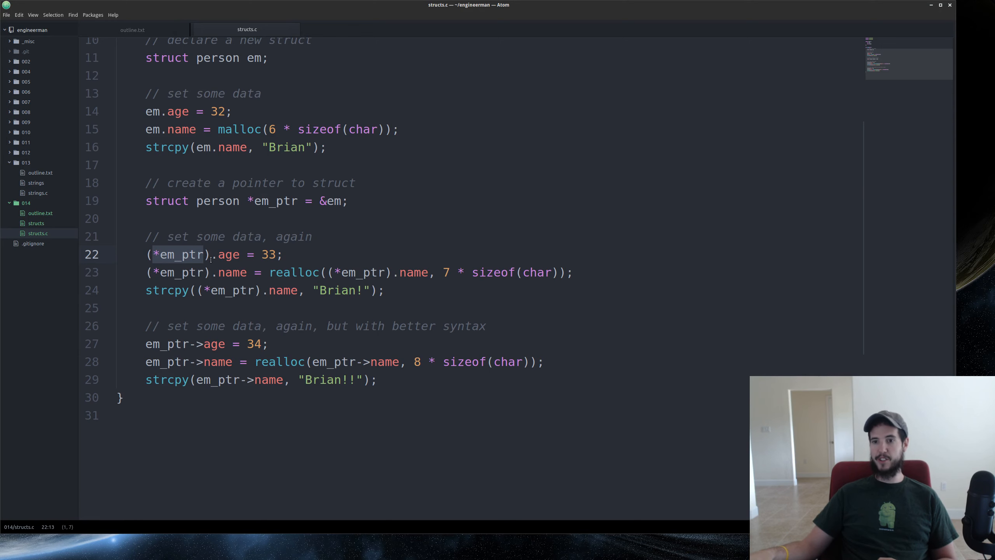
{"action": "left_click", "coordinate": [190, 272]}
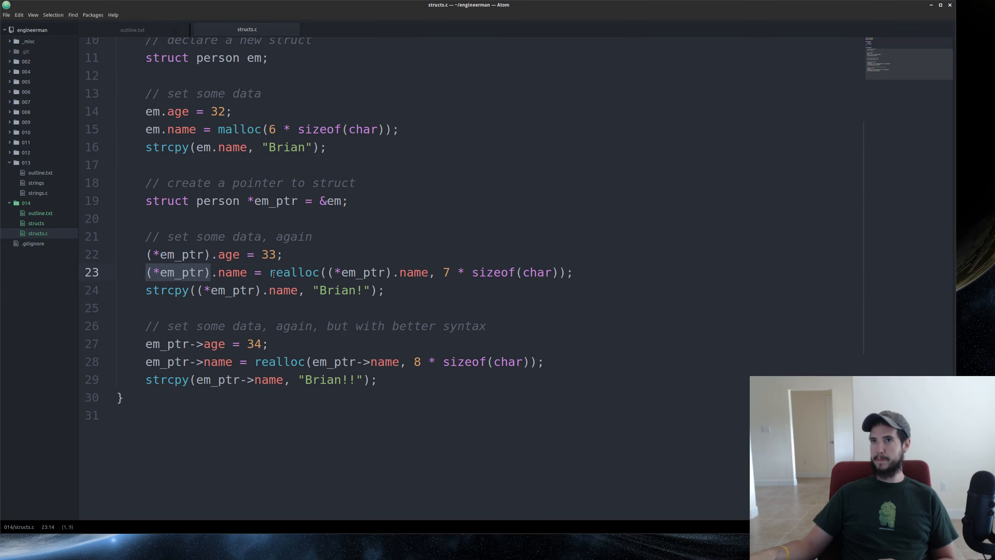
{"action": "mouse_move", "coordinate": [150, 276]}
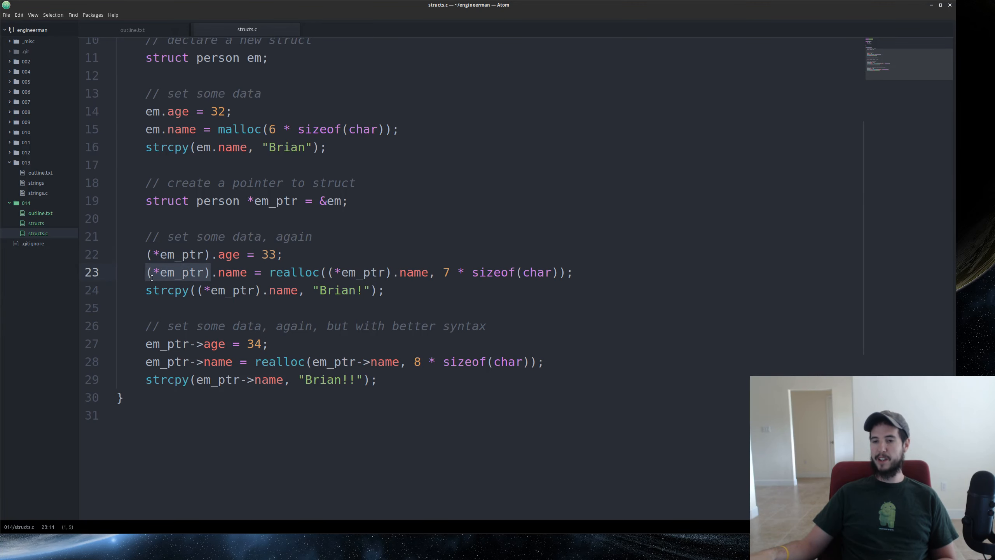
{"action": "left_click", "coordinate": [238, 272]}
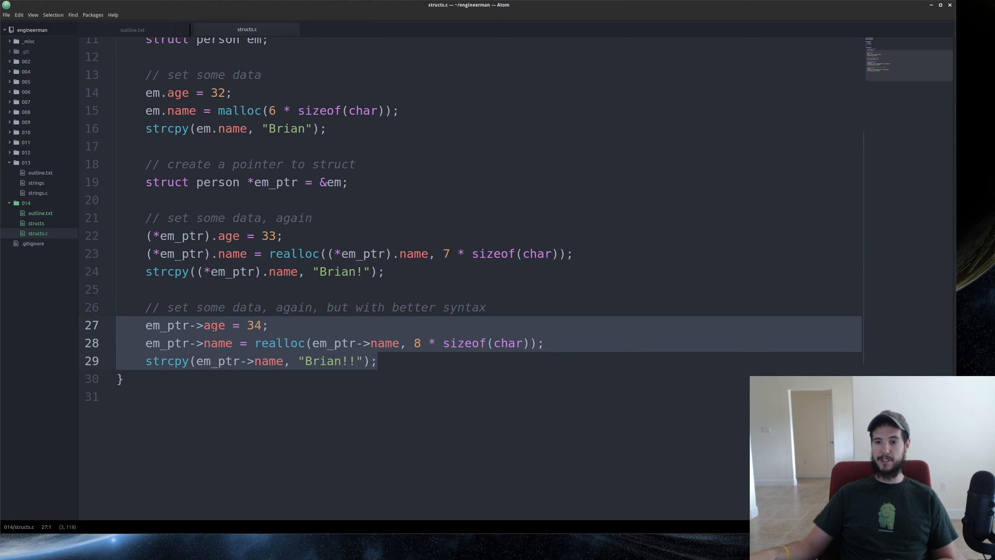
{"action": "left_click", "coordinate": [209, 272]}
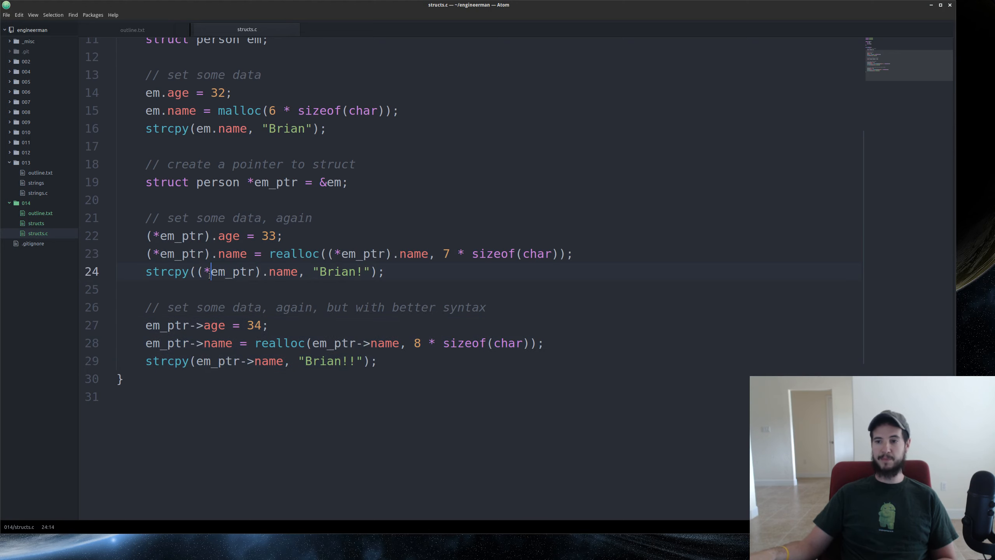
{"action": "scroll", "scroll_direction": "up", "scroll_amount": 3}
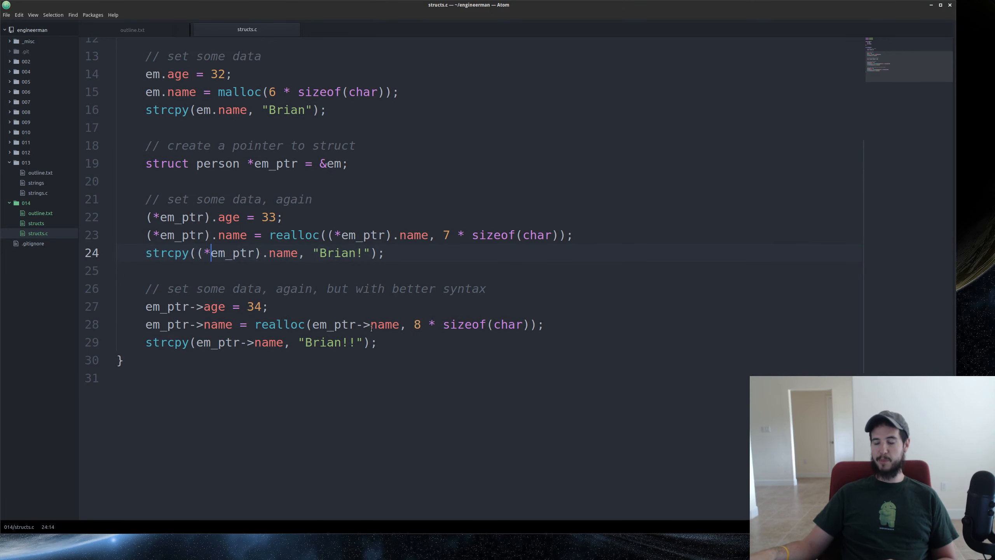
{"action": "left_click", "coordinate": [194, 305]}
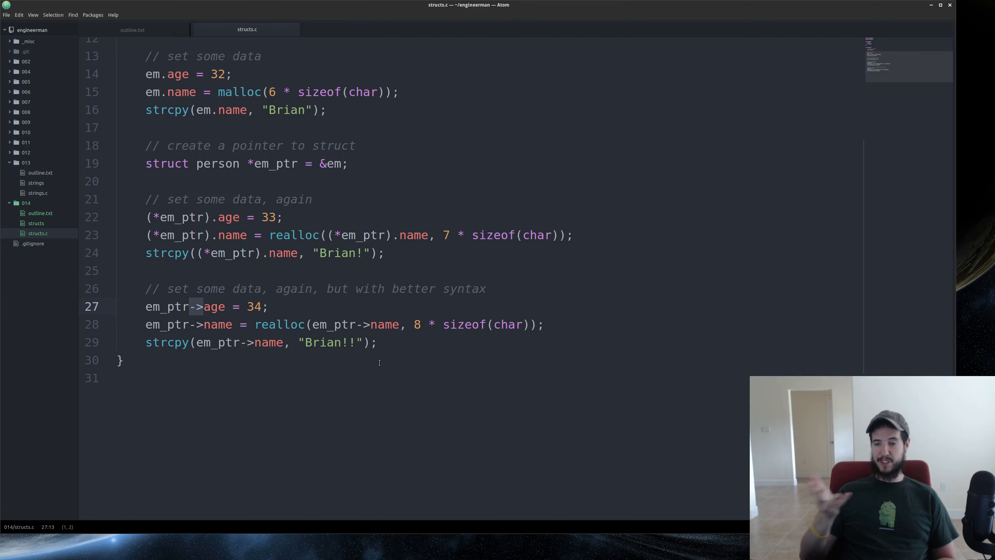
{"action": "left_click", "coordinate": [168, 235]}
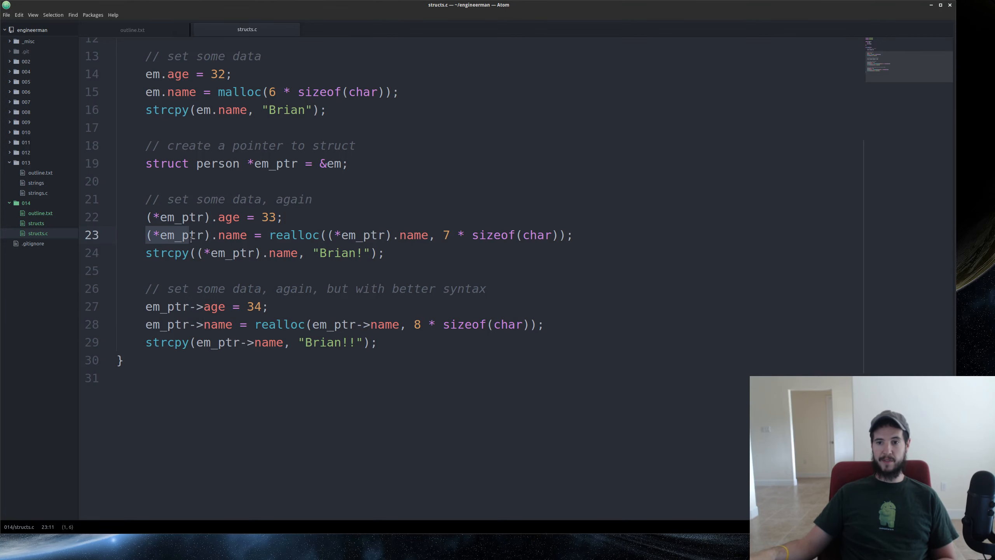
{"action": "left_click", "coordinate": [194, 307]}
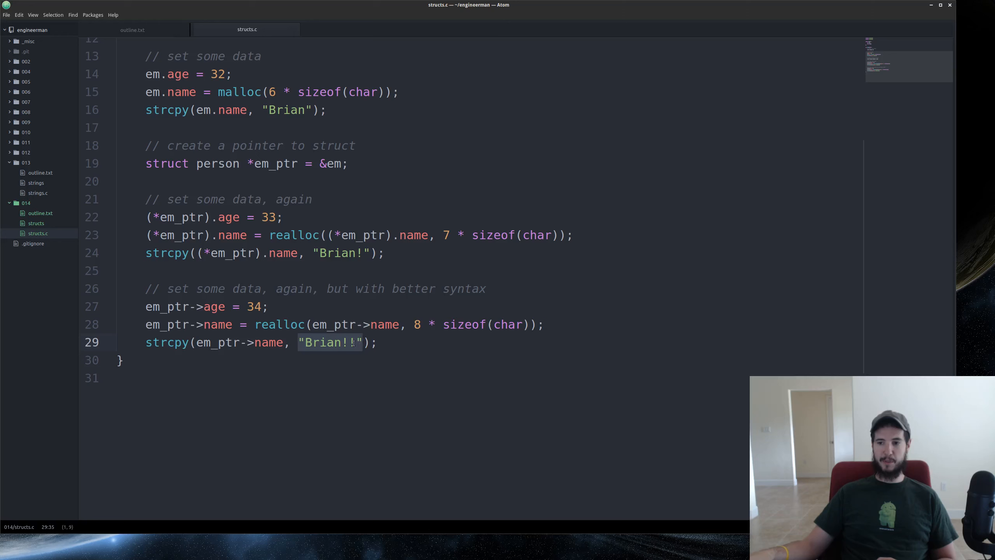
{"action": "mouse_move", "coordinate": [221, 350]}
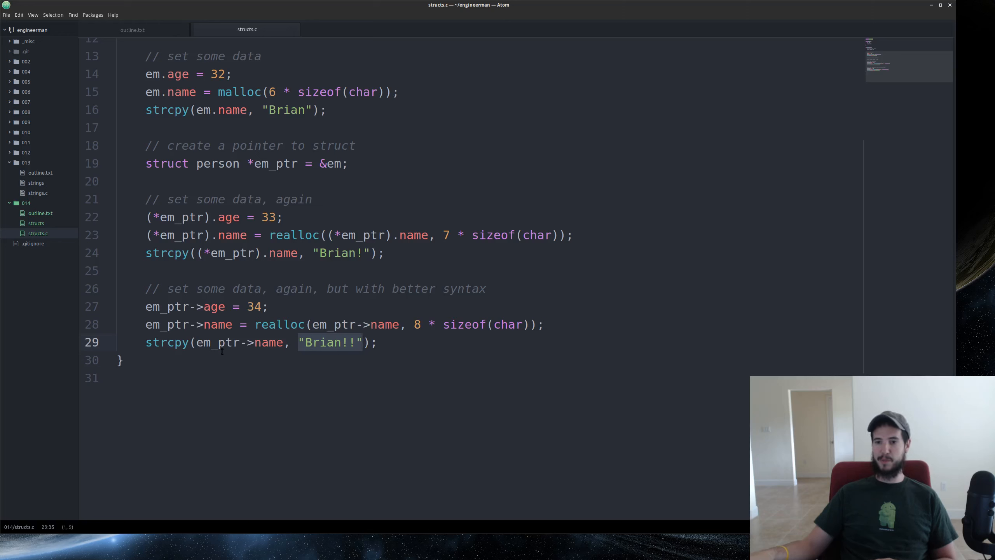
{"action": "mouse_move", "coordinate": [389, 343]}
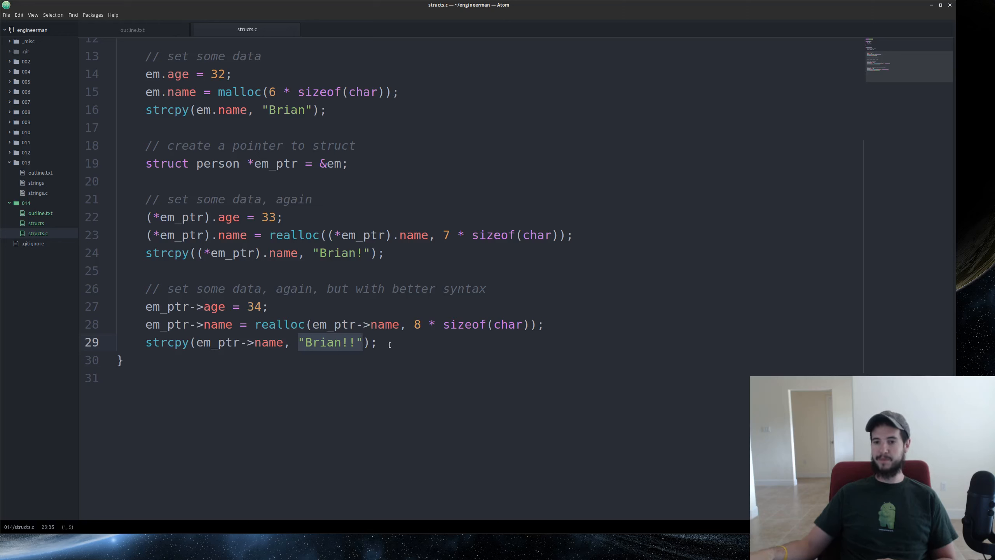
{"action": "scroll", "scroll_direction": "up", "scroll_amount": 3}
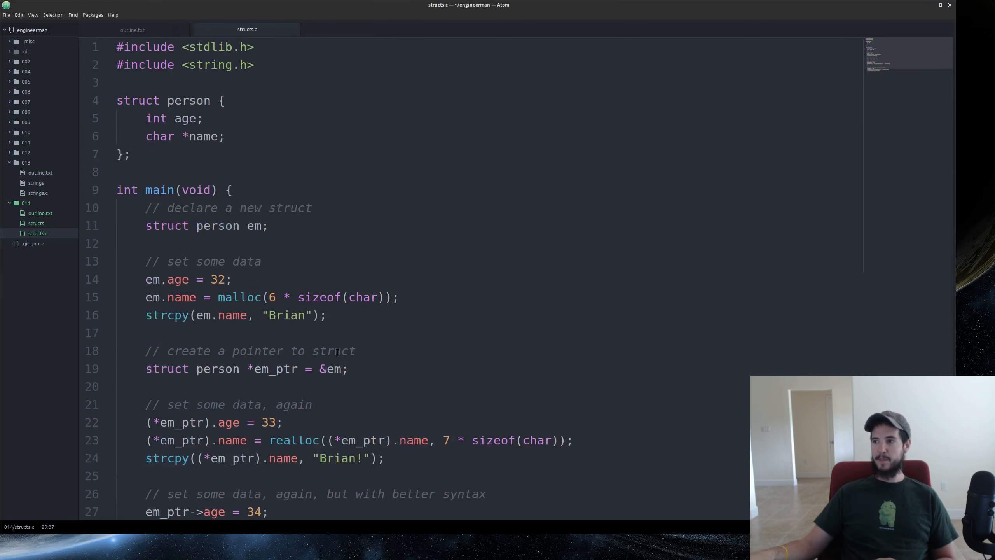
Step: Rewrite the struct as typedef struct ... person and declare em without the struct keyword
{"action": "left_click", "coordinate": [147, 226]}
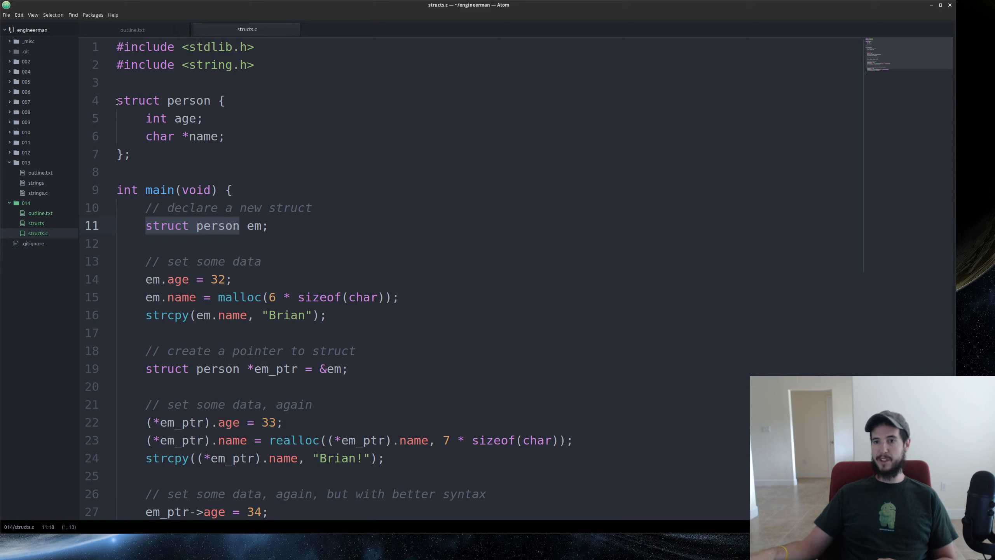
{"action": "left_click", "coordinate": [118, 100]}
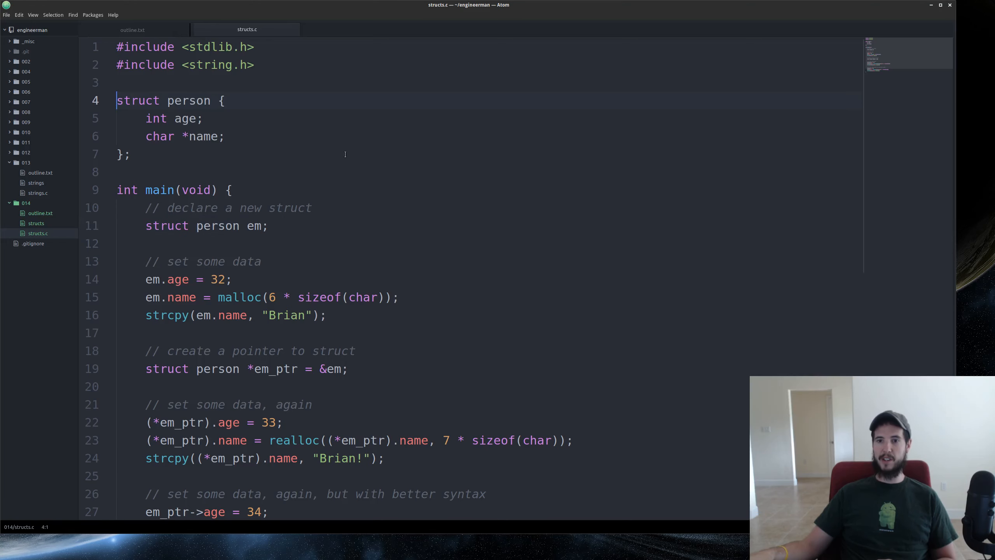
{"action": "type", "text": "t"}
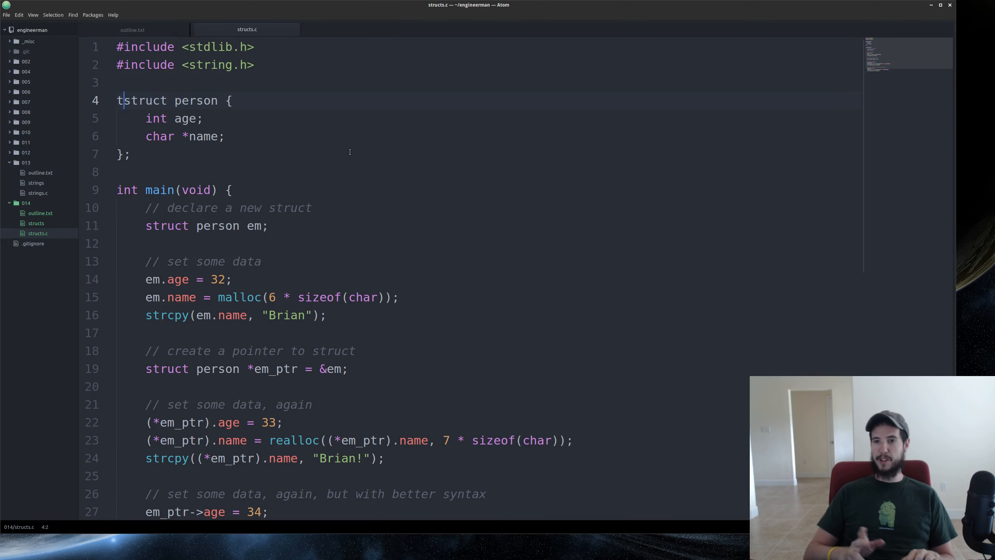
{"action": "type", "text": "ypedef"}
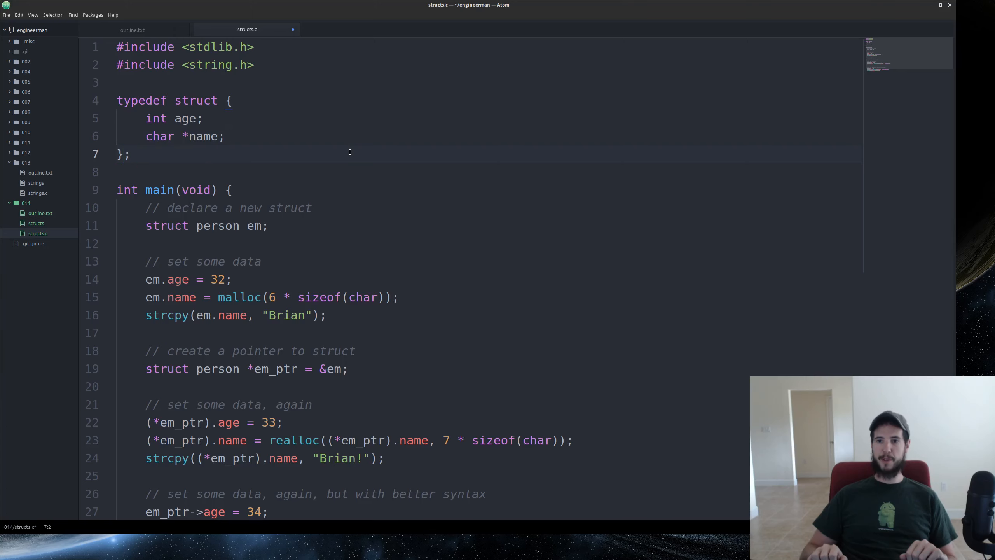
{"action": "type", "text": "person"}
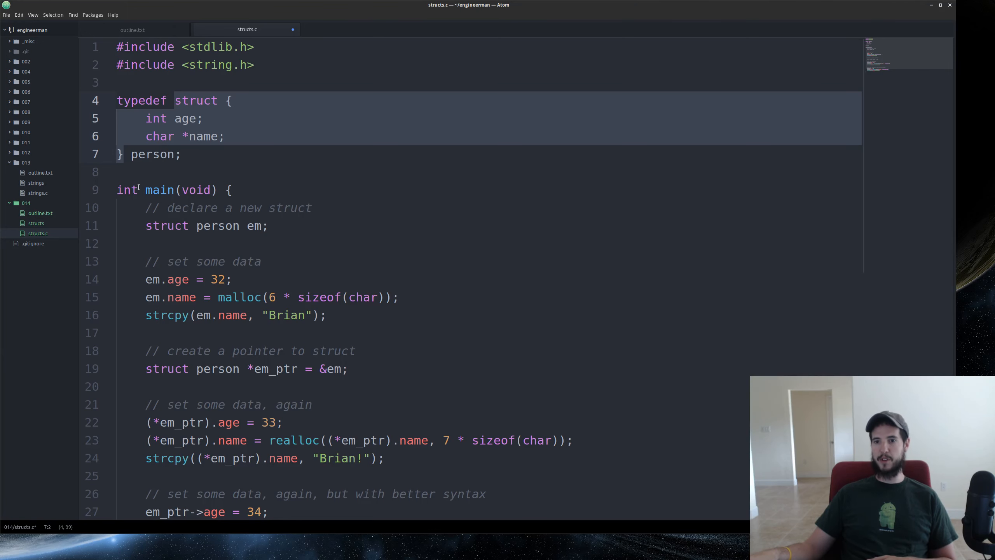
{"action": "left_click", "coordinate": [117, 172]}
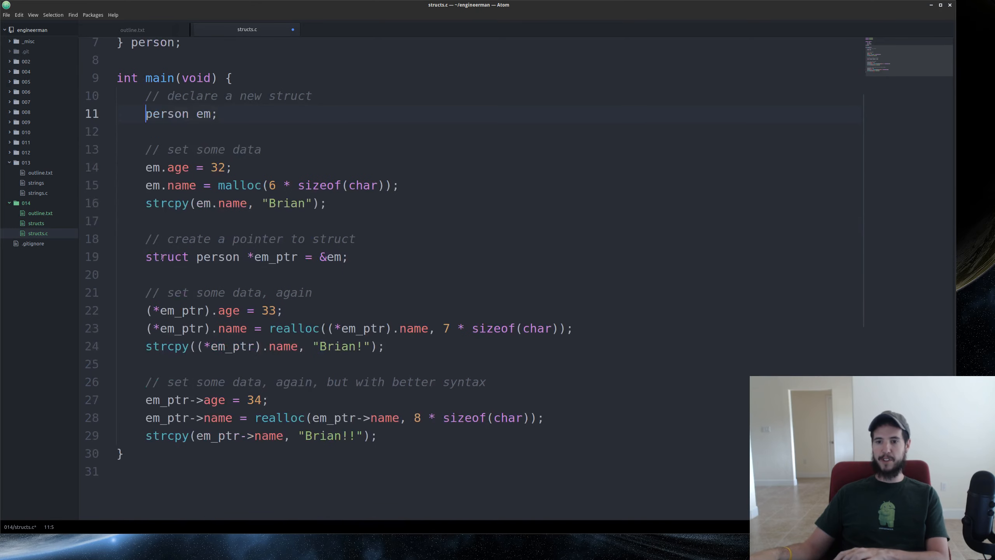
{"action": "scroll", "scroll_direction": "up", "scroll_amount": 3}
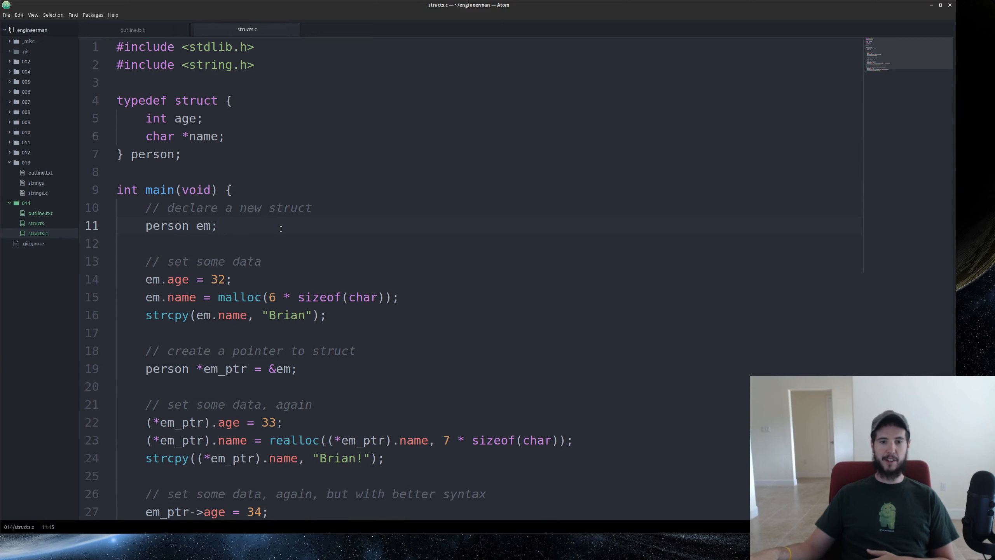
Step: Remove struct from the em_ptr pointer declaration and save structs.c
{"action": "left_click", "coordinate": [218, 225]}
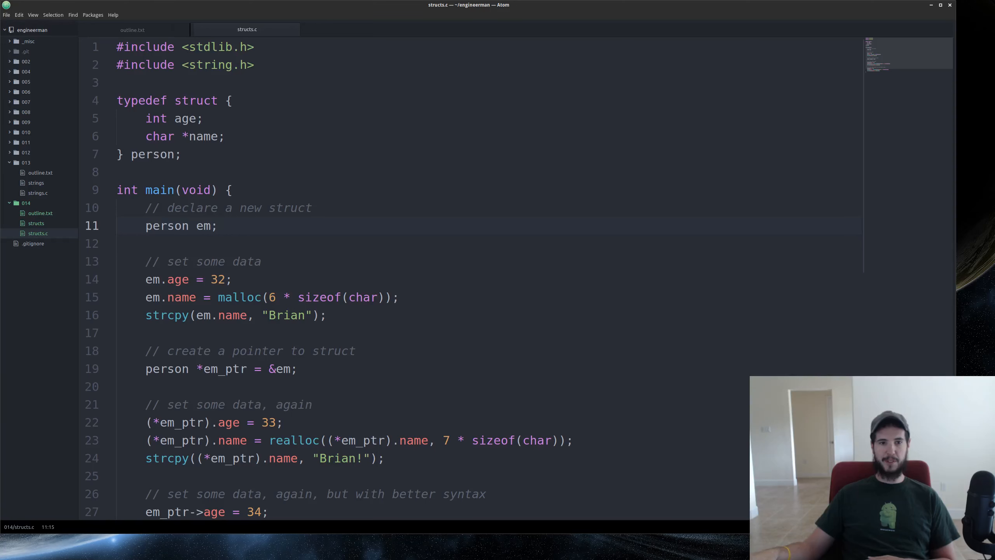
{"action": "left_click", "coordinate": [218, 226]}
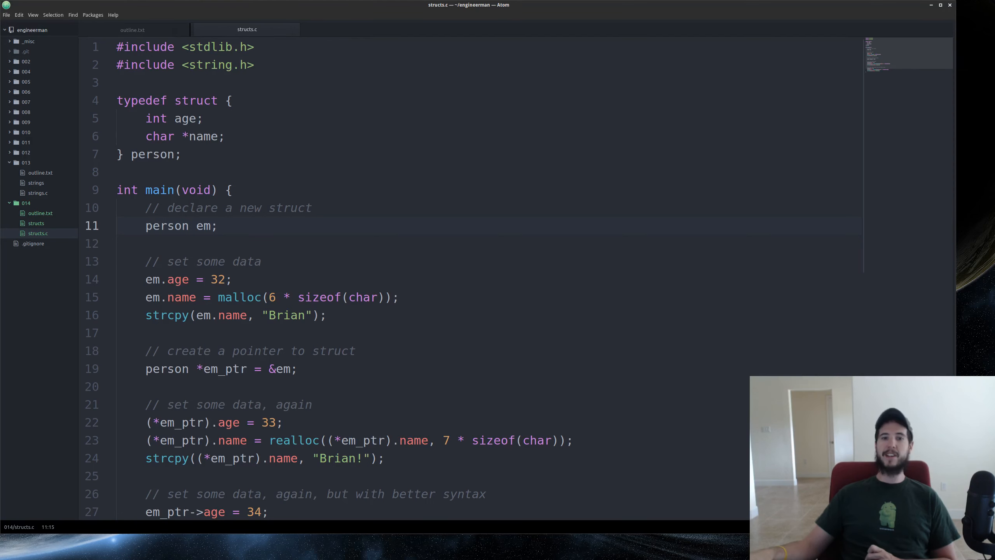
{"action": "left_click", "coordinate": [218, 226]}
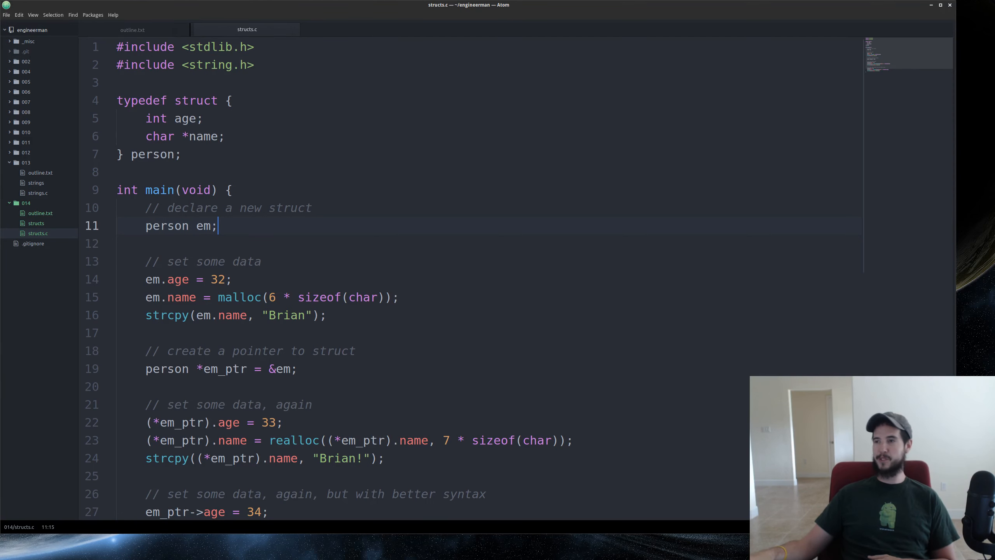